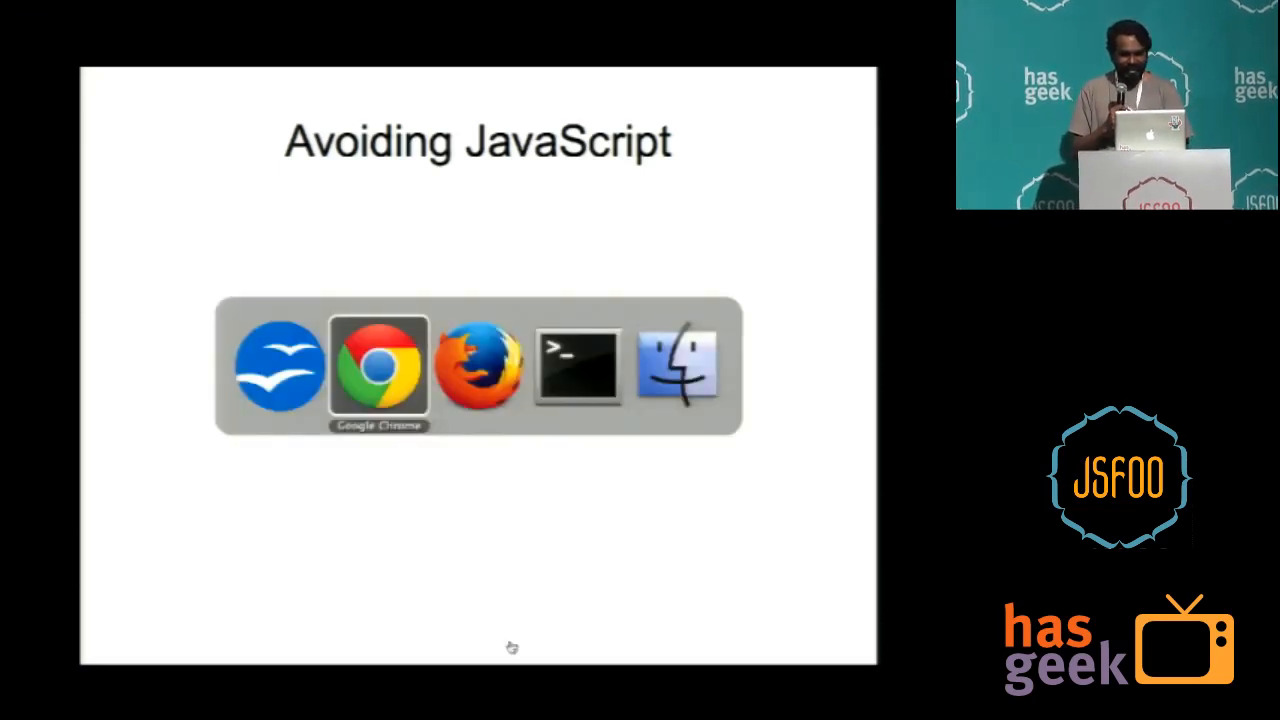
Switch from the Avoiding JavaScript slide to the incognito Chrome window.
left_click(378, 364)
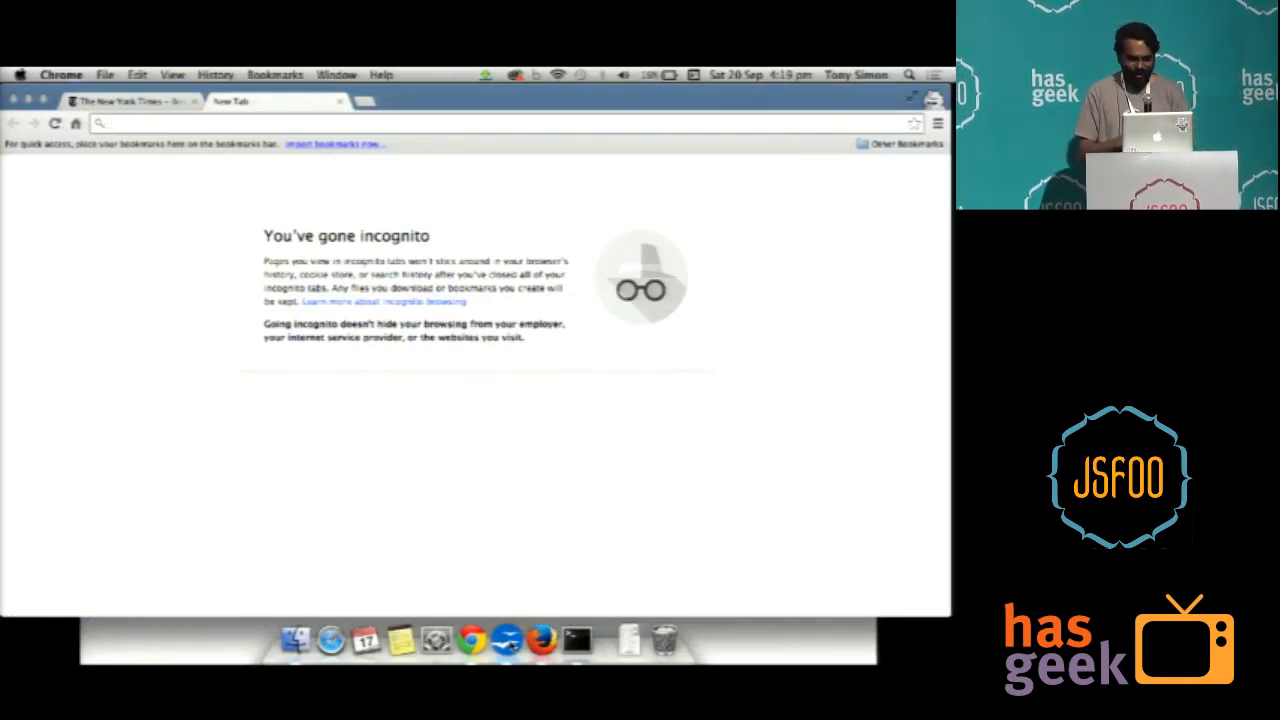
Load timesofindia.indiatimes.com in the incognito tab and scroll through its script-laden homepage.
type("timesofindia.indiatimes.com/home")
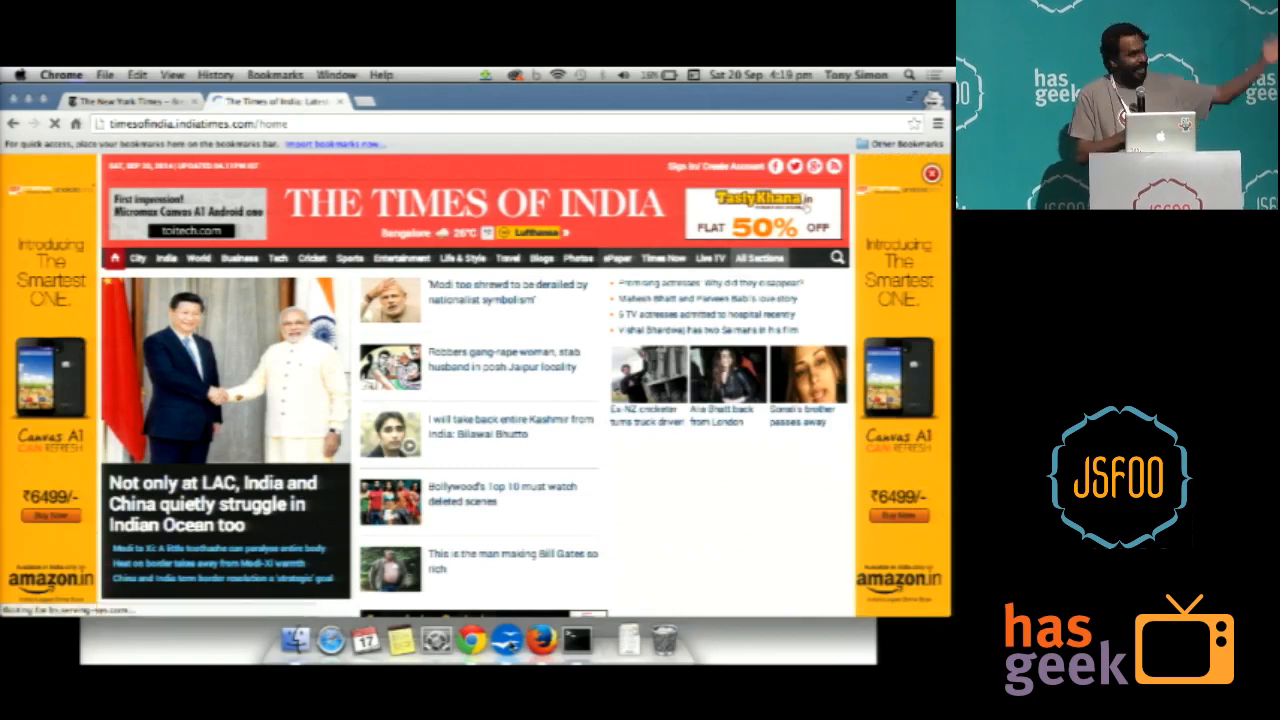
scroll("down", 3)
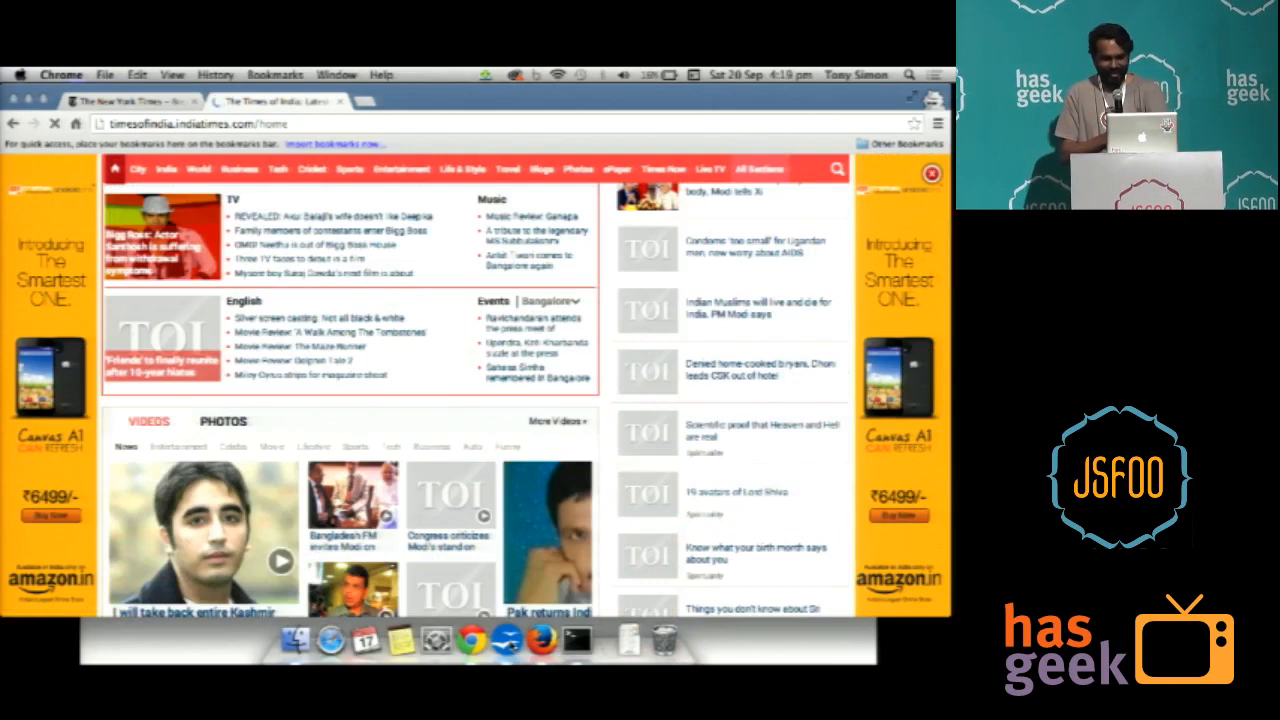
scroll("down", 3)
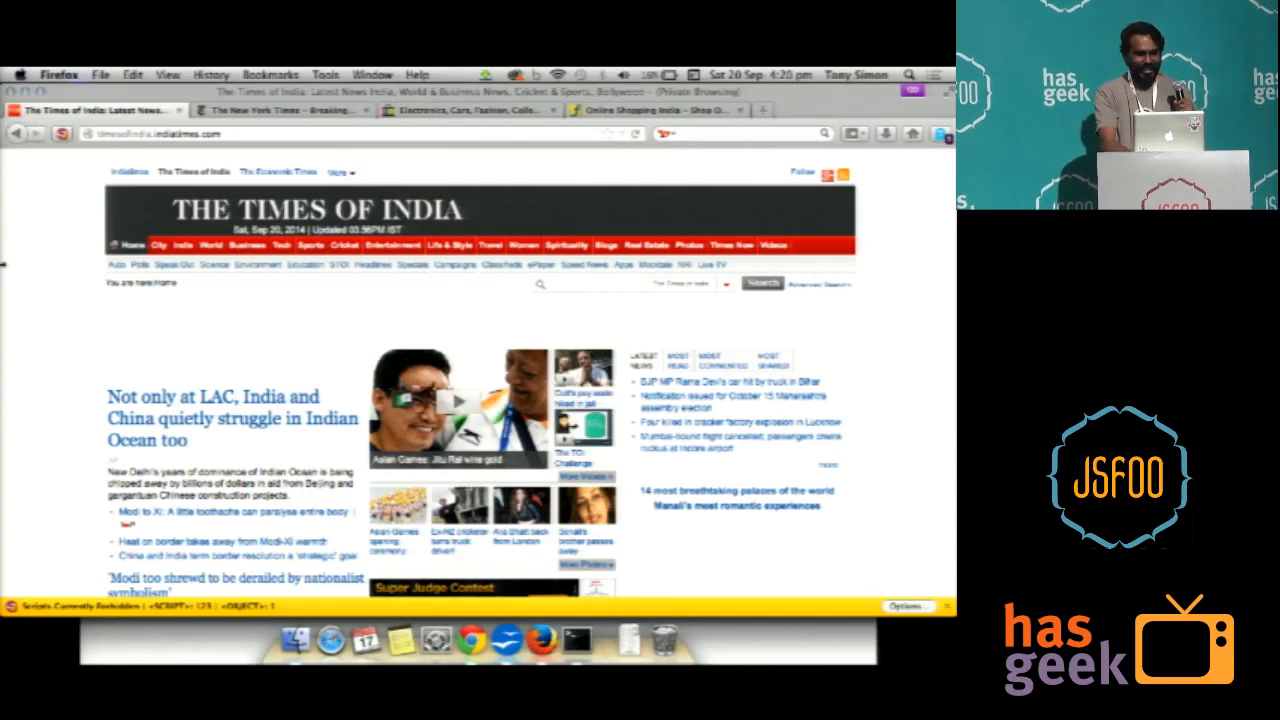
Scroll the NoScript-blocked Times of India page in Firefox before returning to Chrome.
scroll("down", 3)
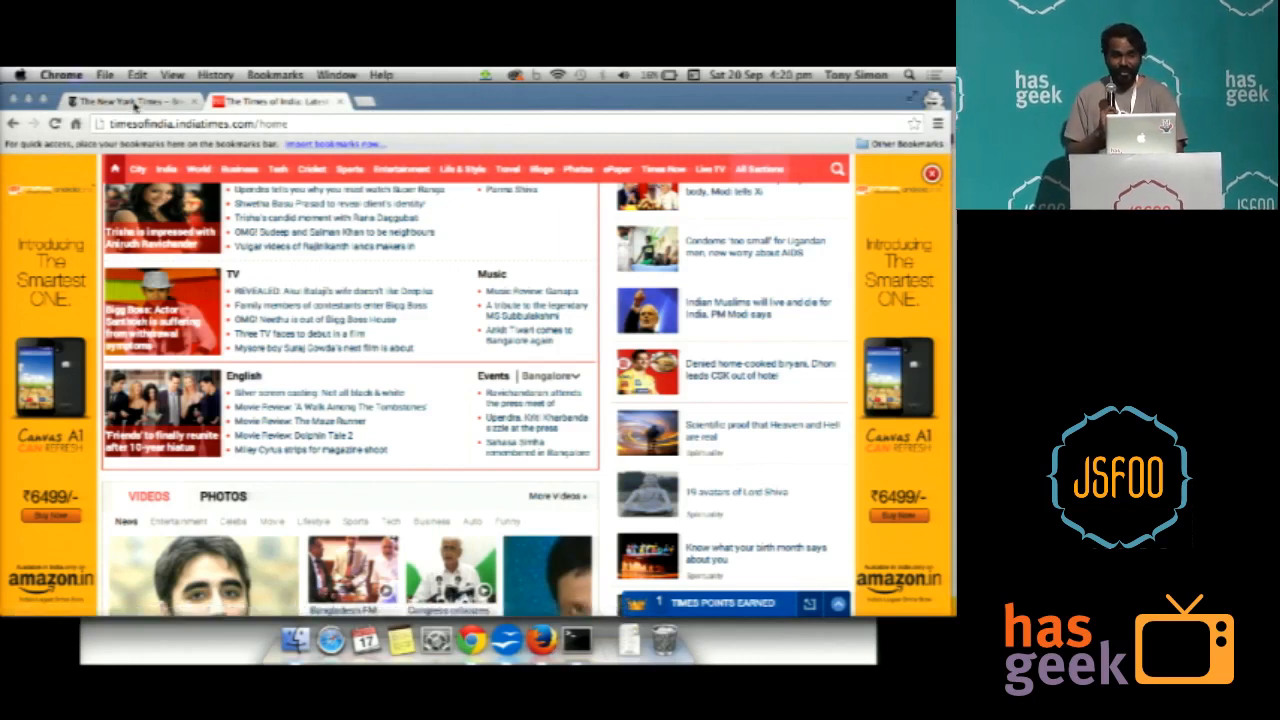
View the loaded New York Times tab in Chrome, then bring up the New York Times tab in Firefox.
left_click(130, 100)
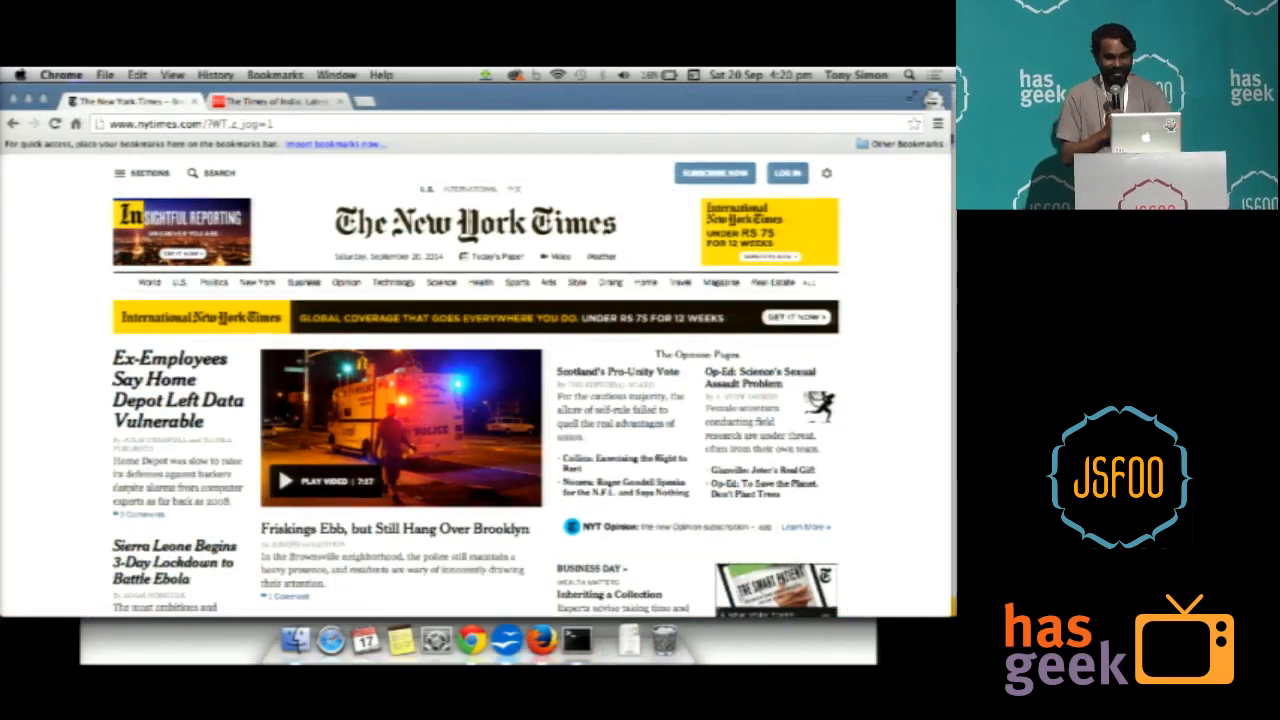
scroll("down", 3)
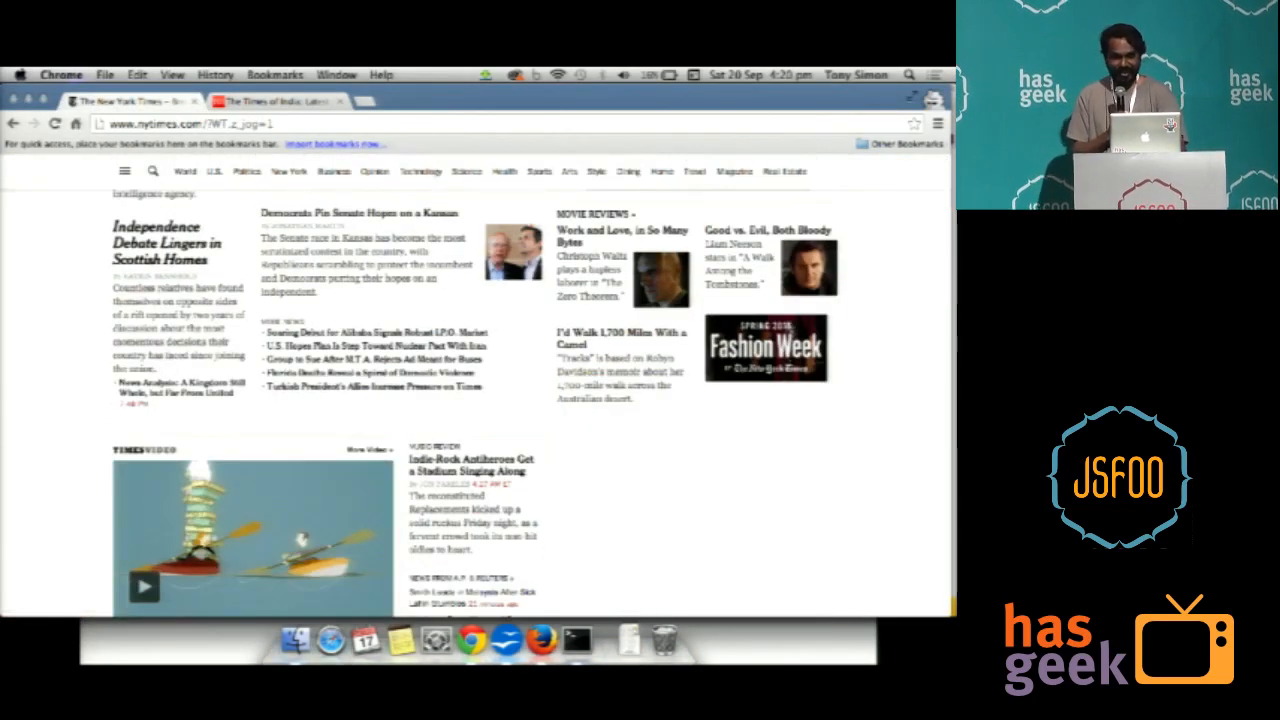
key("cmd+tab")
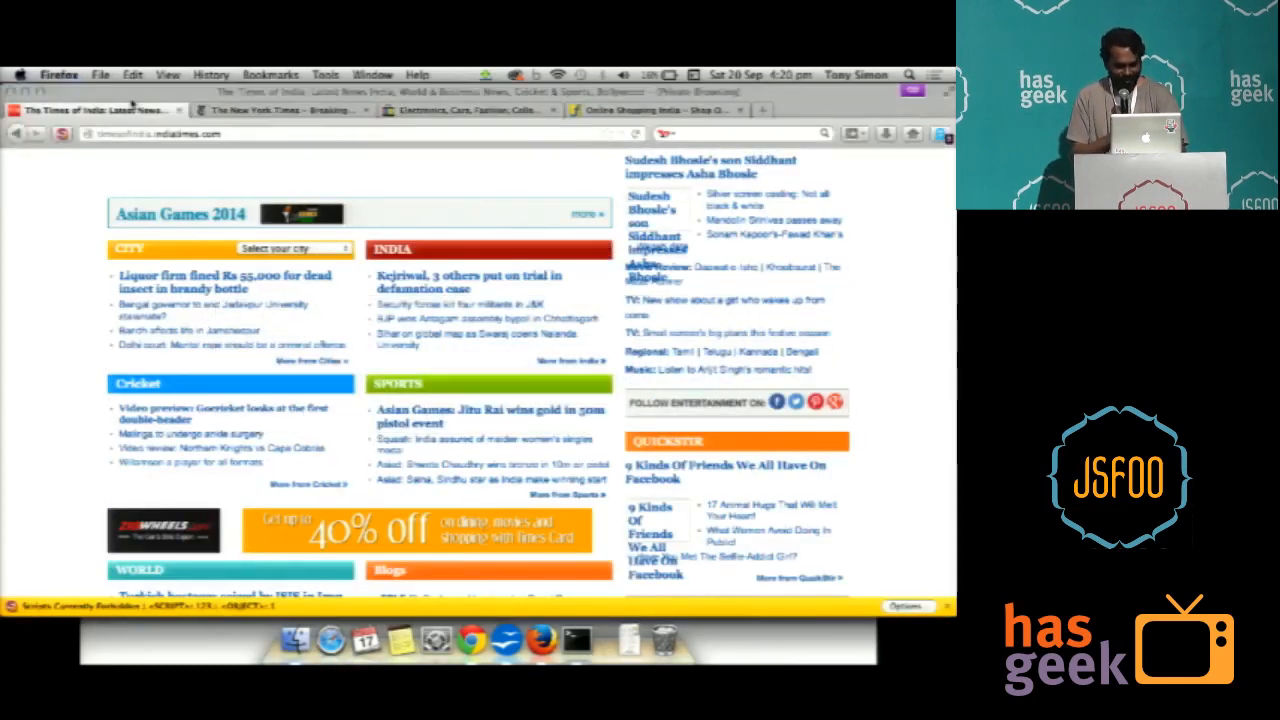
left_click(284, 108)
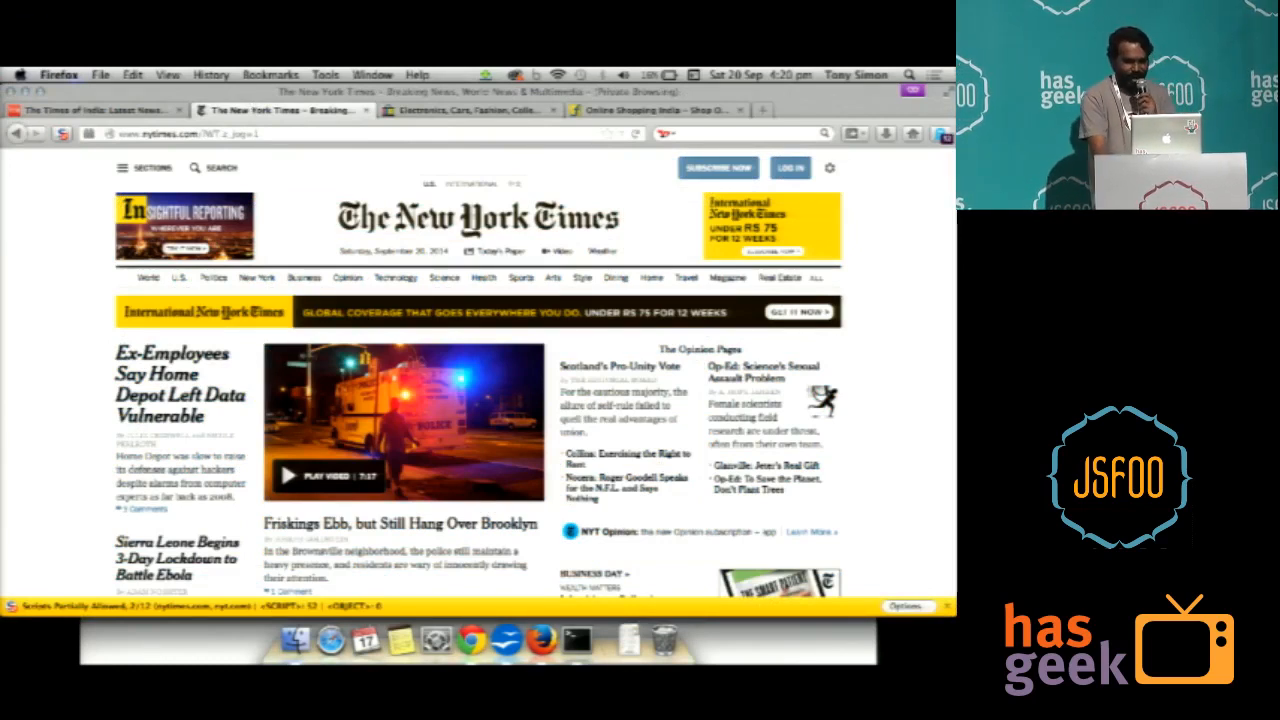
Reload the New York Times tab with nytimes.com scripts forbidden, removing ads and subscription offers.
left_click(940, 132)
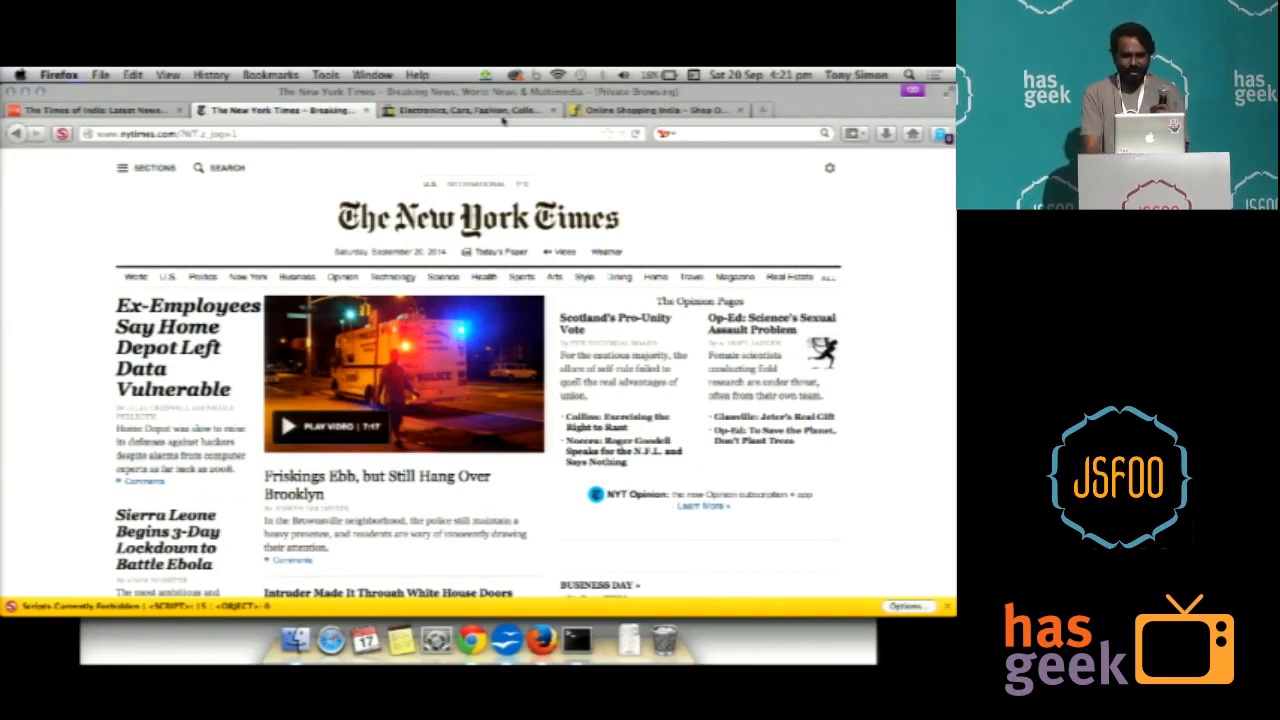
Flip between the eBay and Flipkart tabs, then show NoScript's permission list for eBay's script domains.
left_click(460, 108)
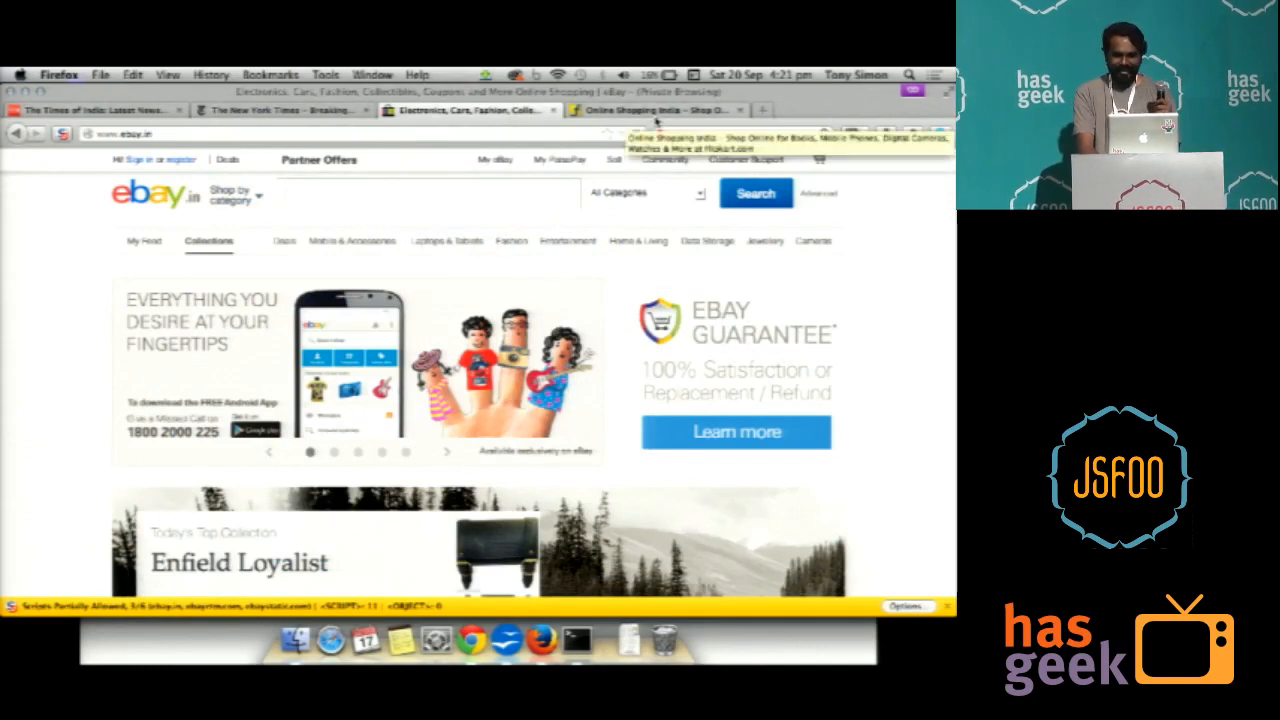
left_click(656, 110)
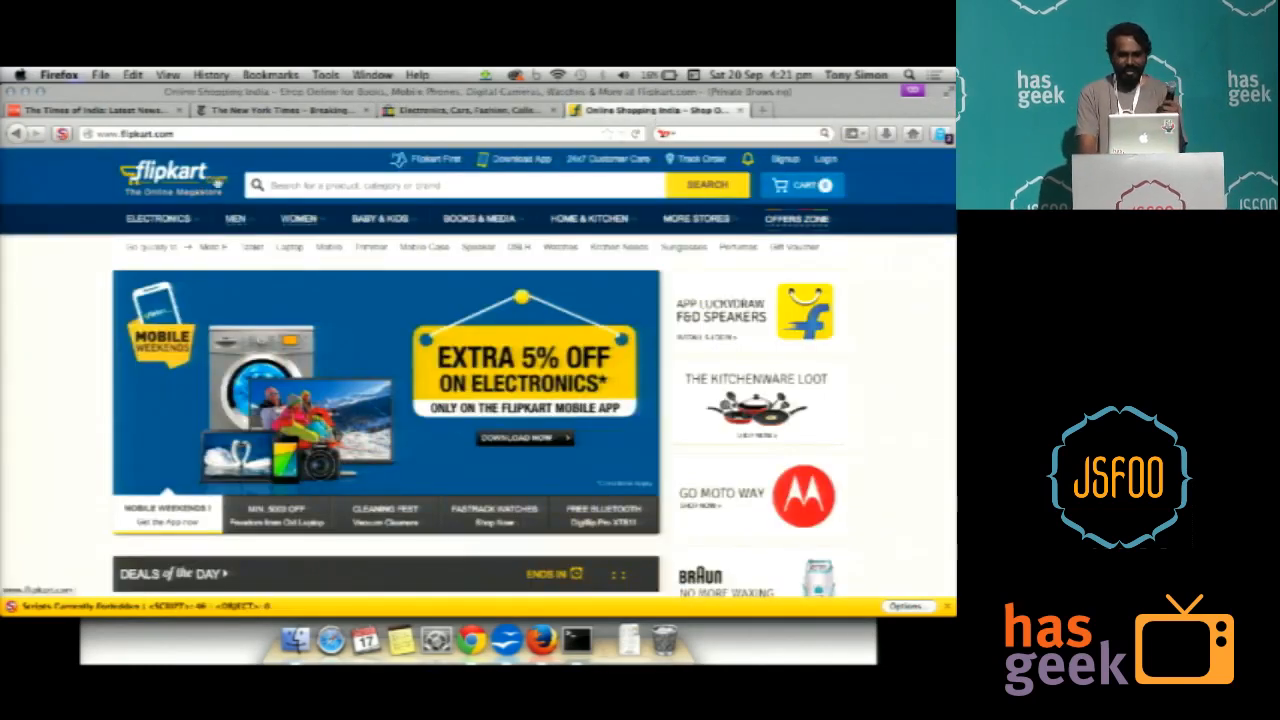
left_click(468, 110)
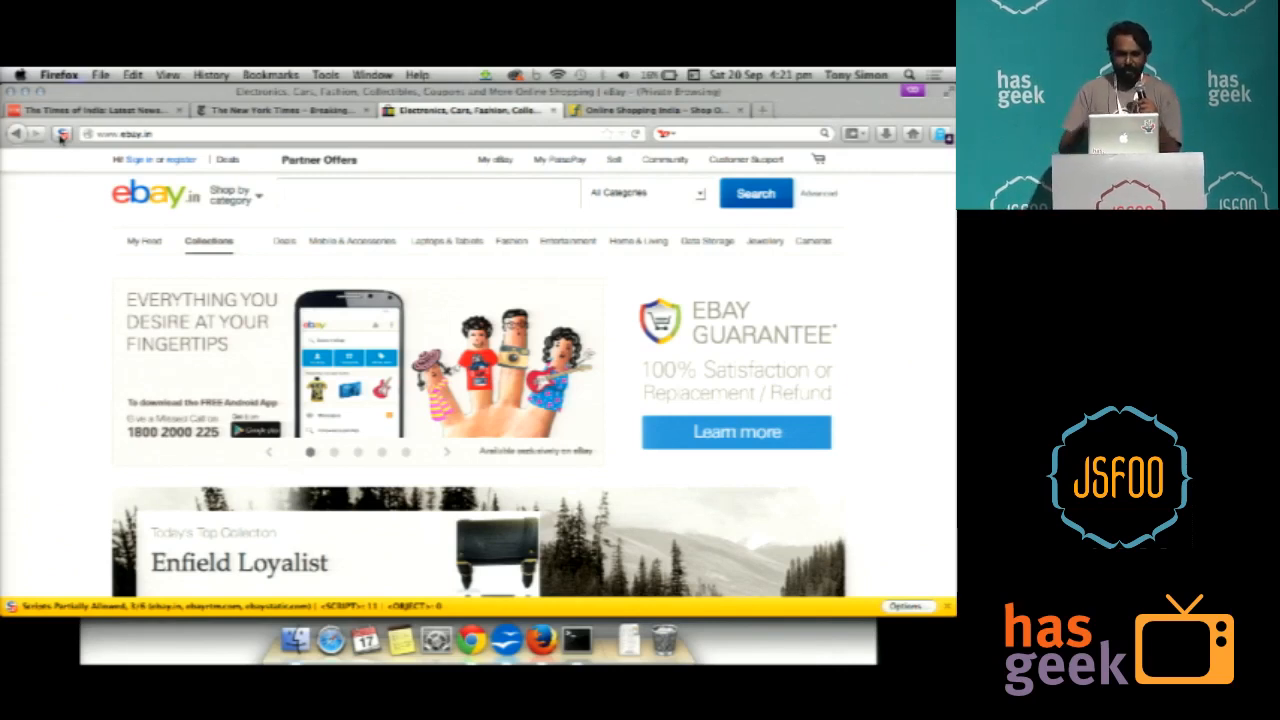
left_click(62, 132)
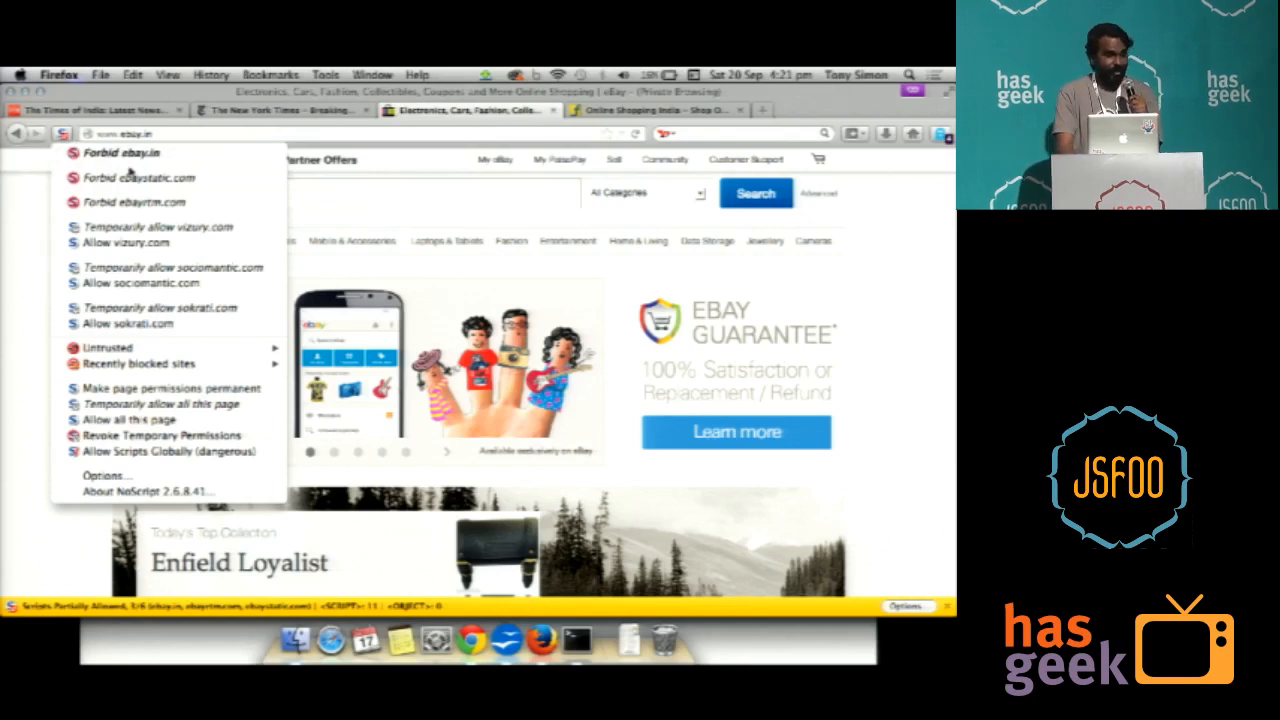
mouse_move(134, 200)
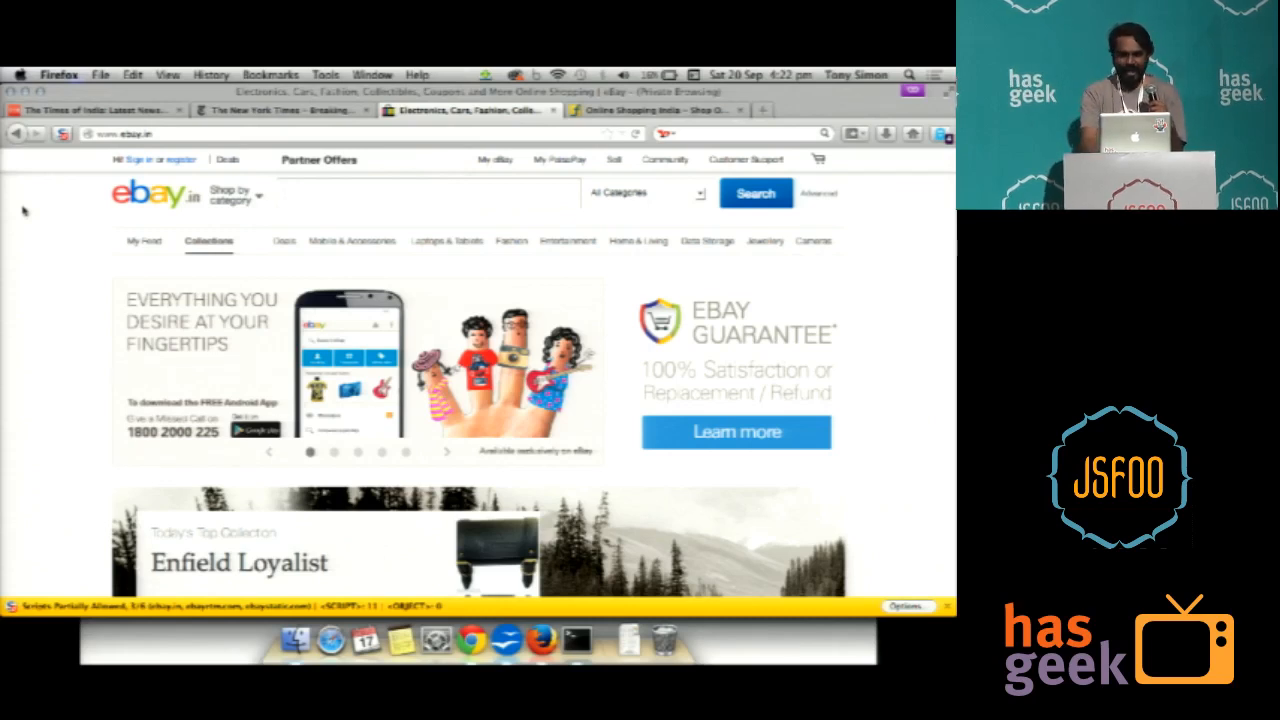
Dismiss the eBay permissions menu and return to the Flipkart homepage with scripts blocked.
left_click(656, 108)
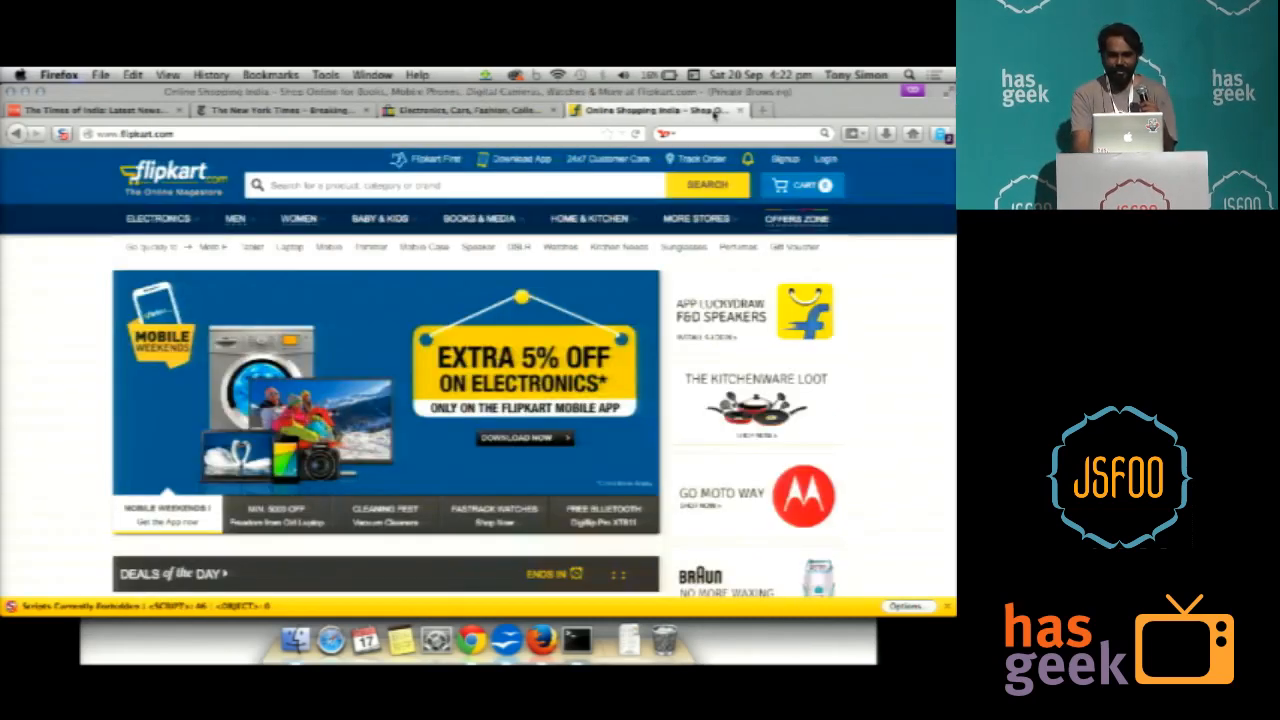